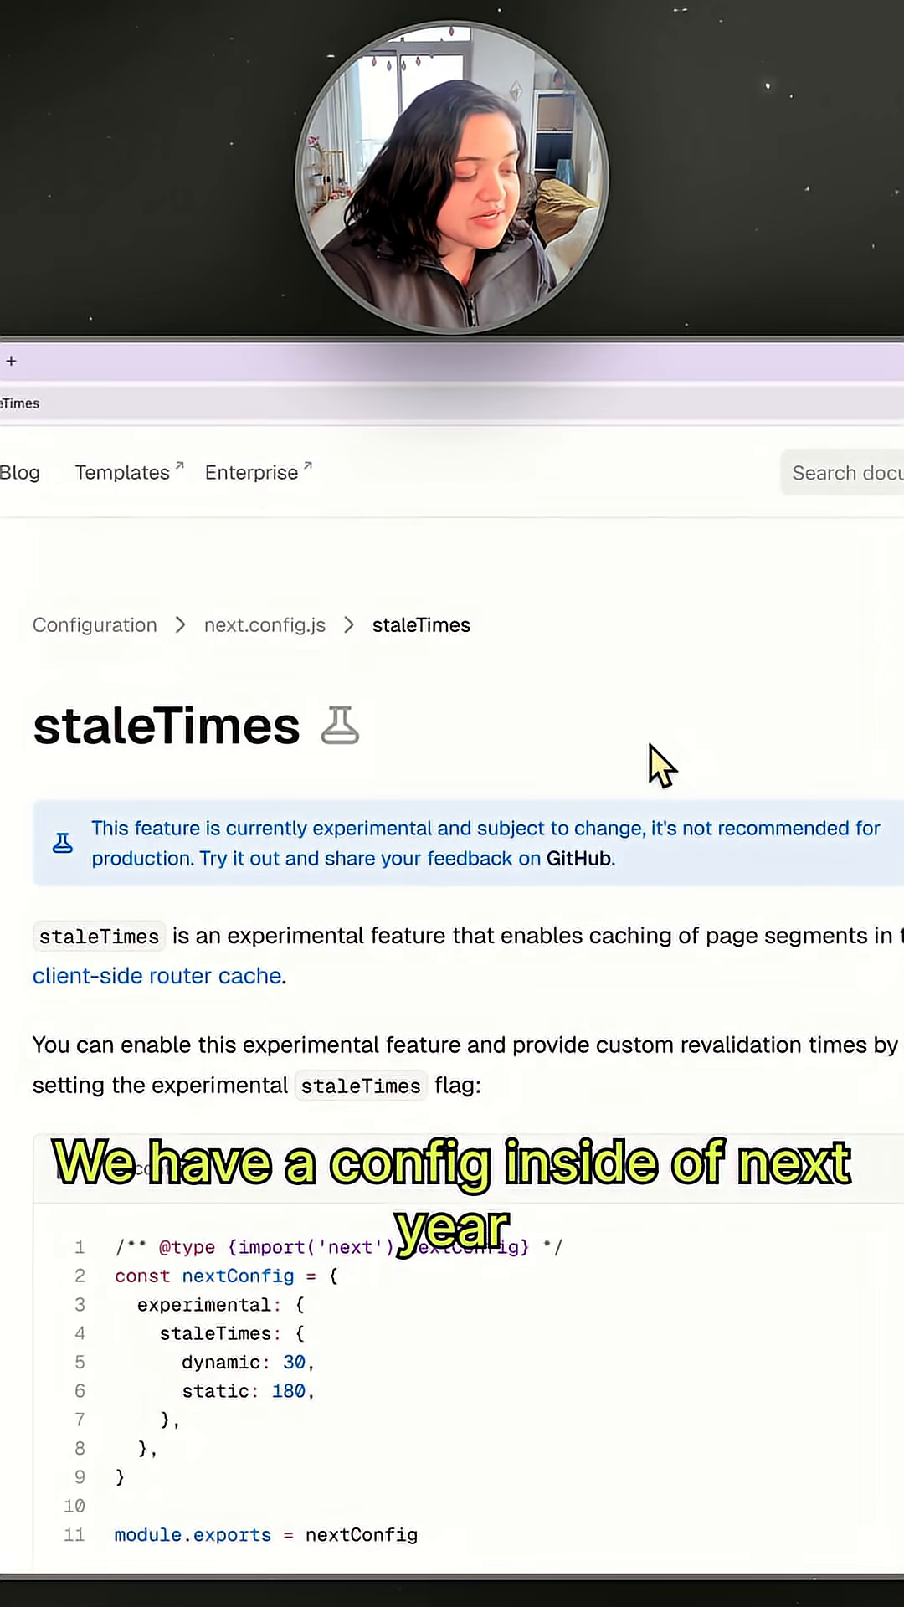
scroll(down, 3)
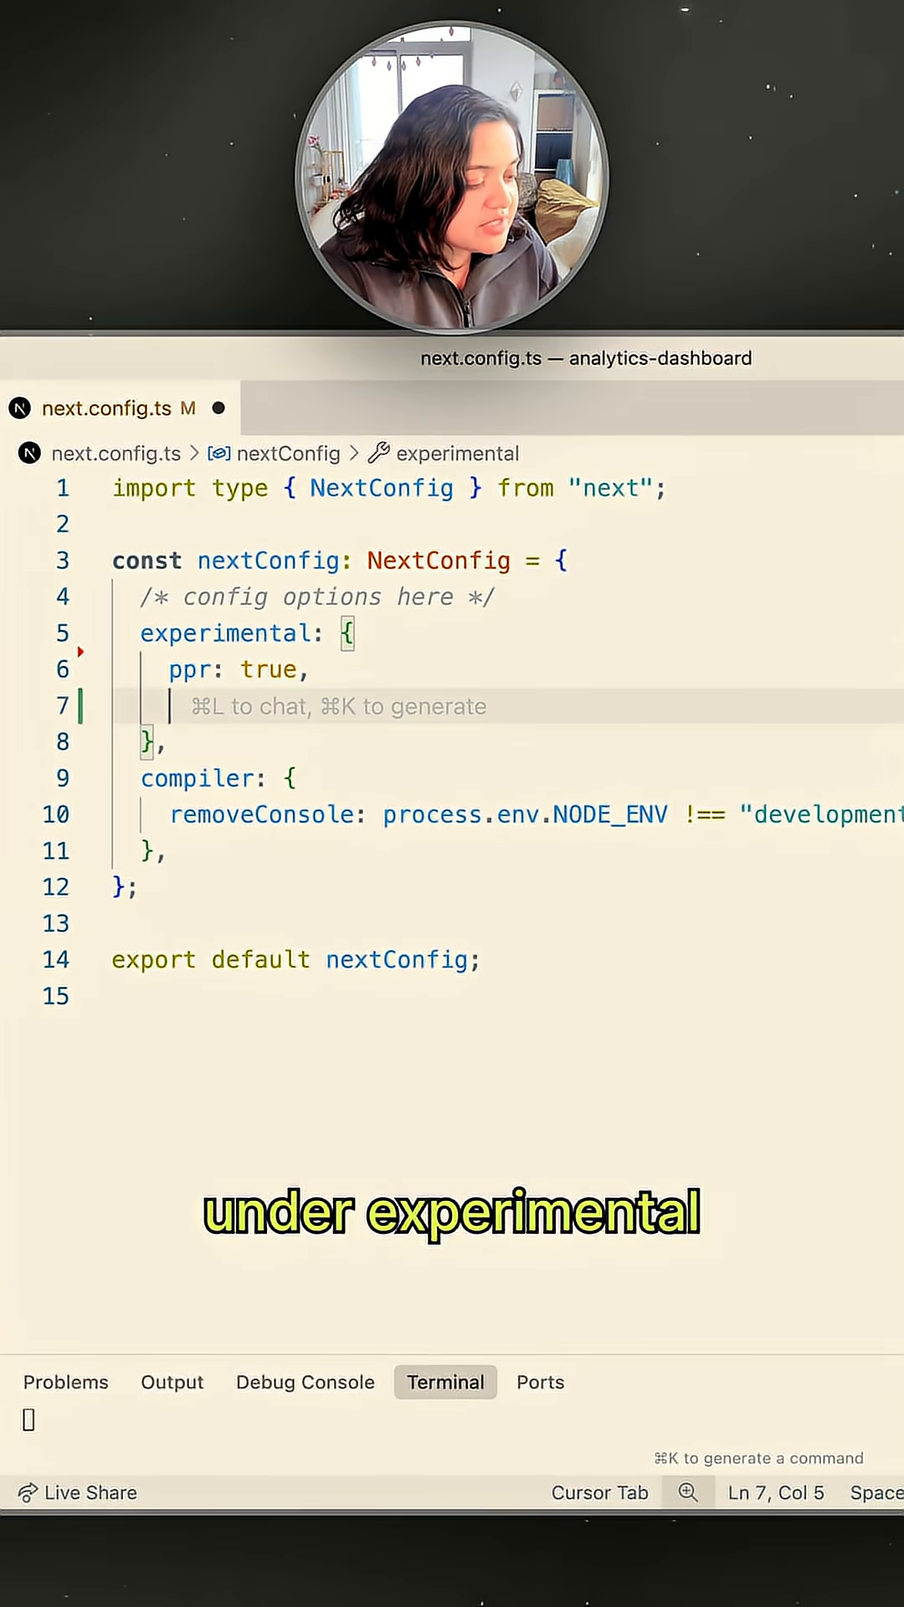
text(staleTimes: {)
text(dynamic: 30,)
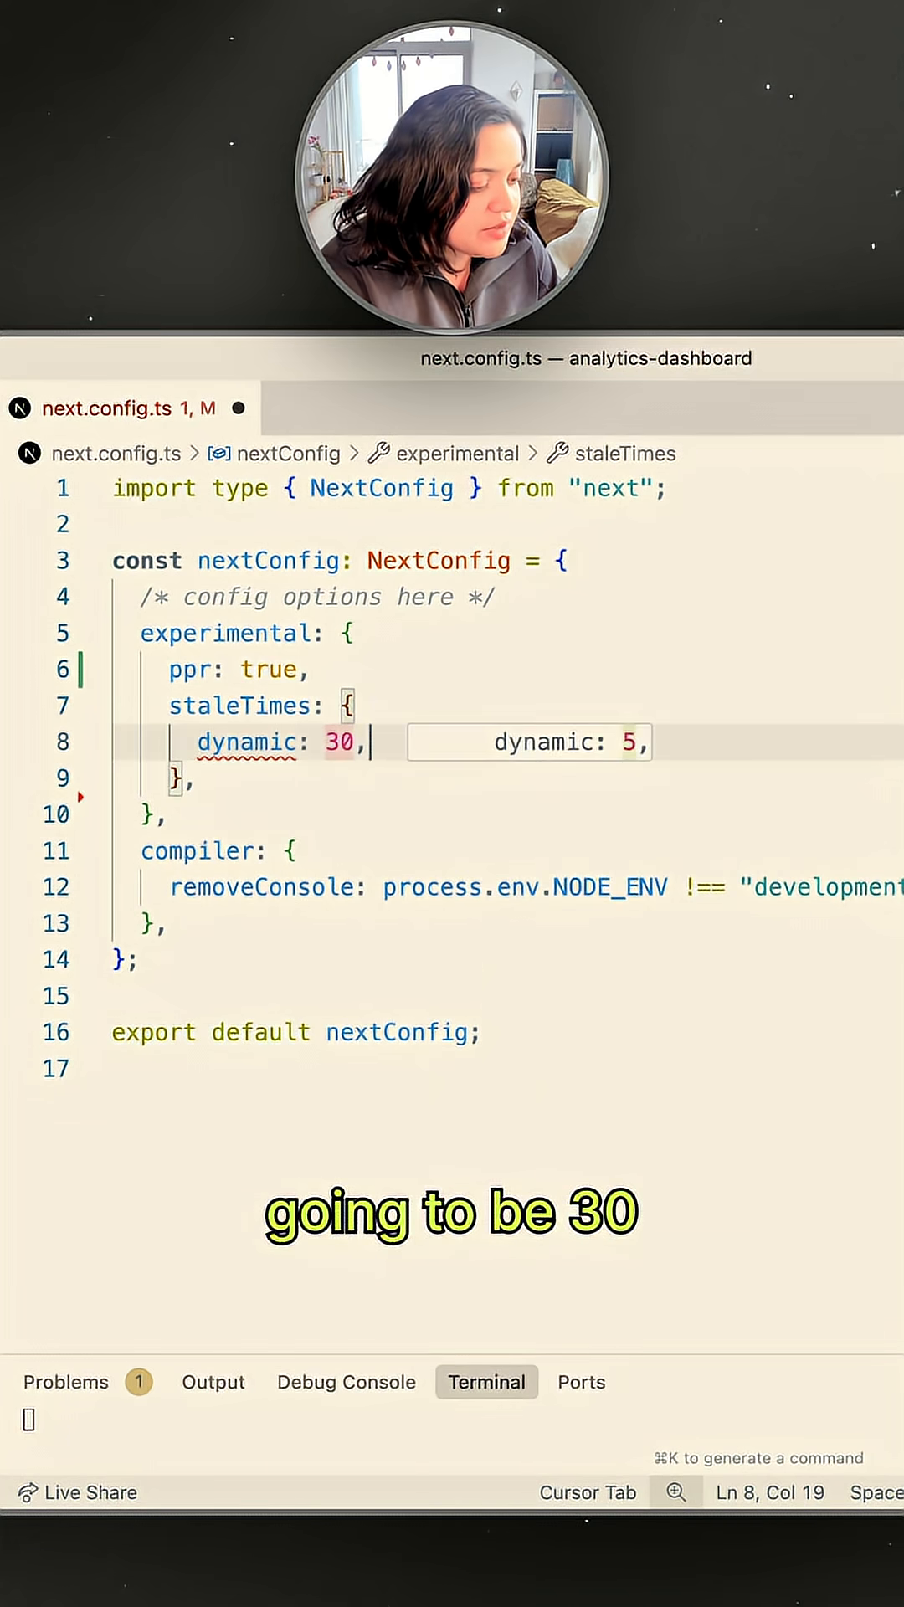
text(//c)
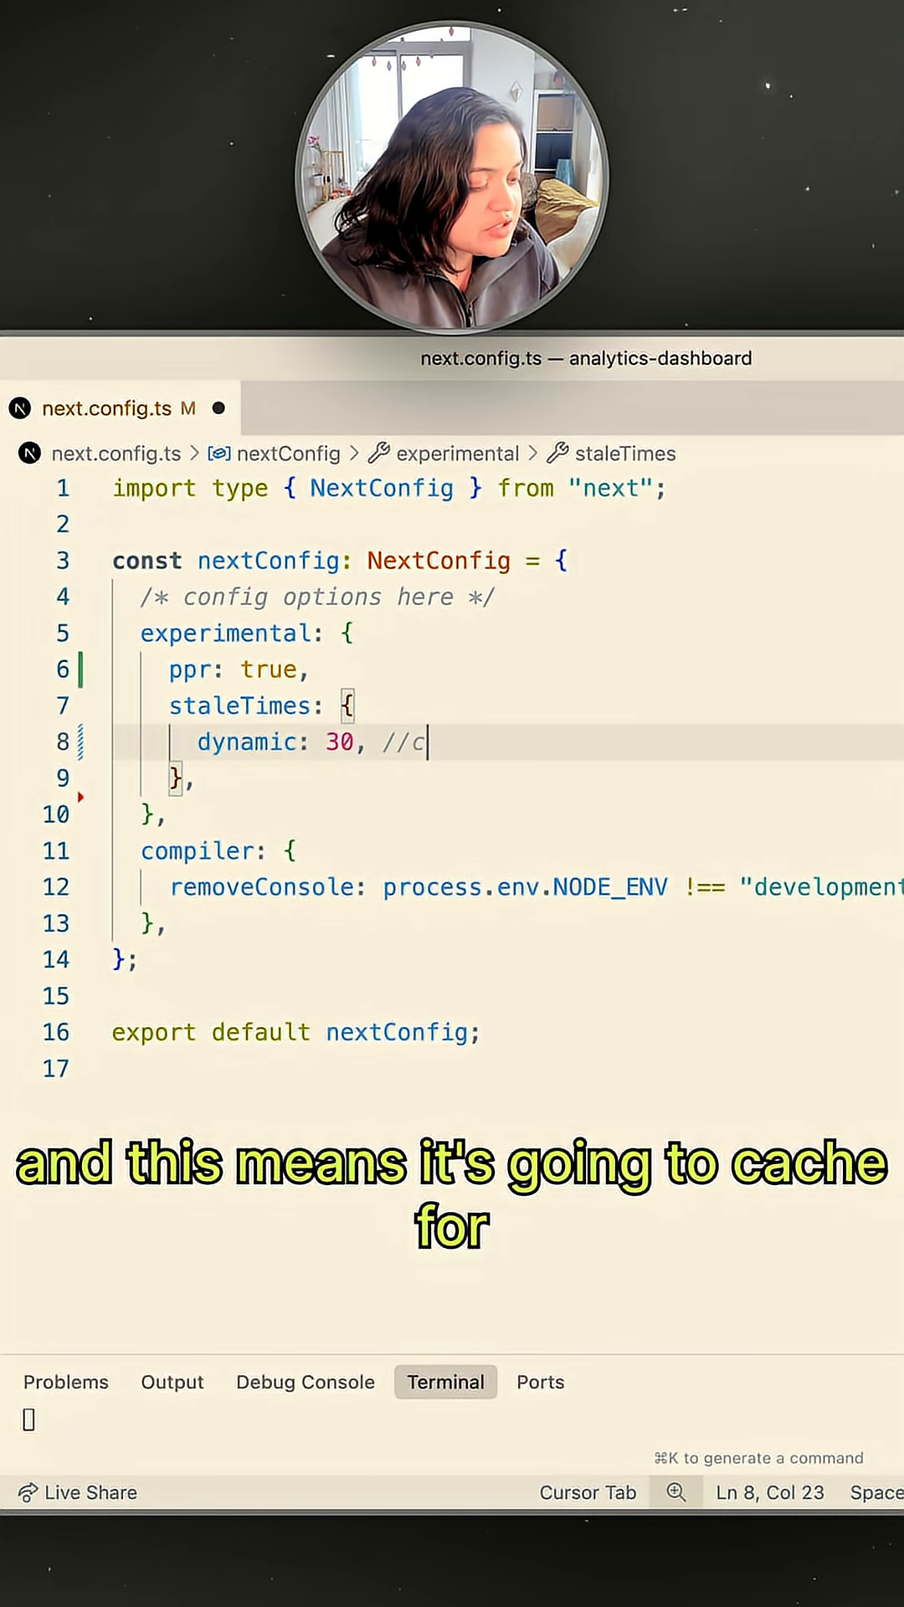
text(ache for 30 seconds)
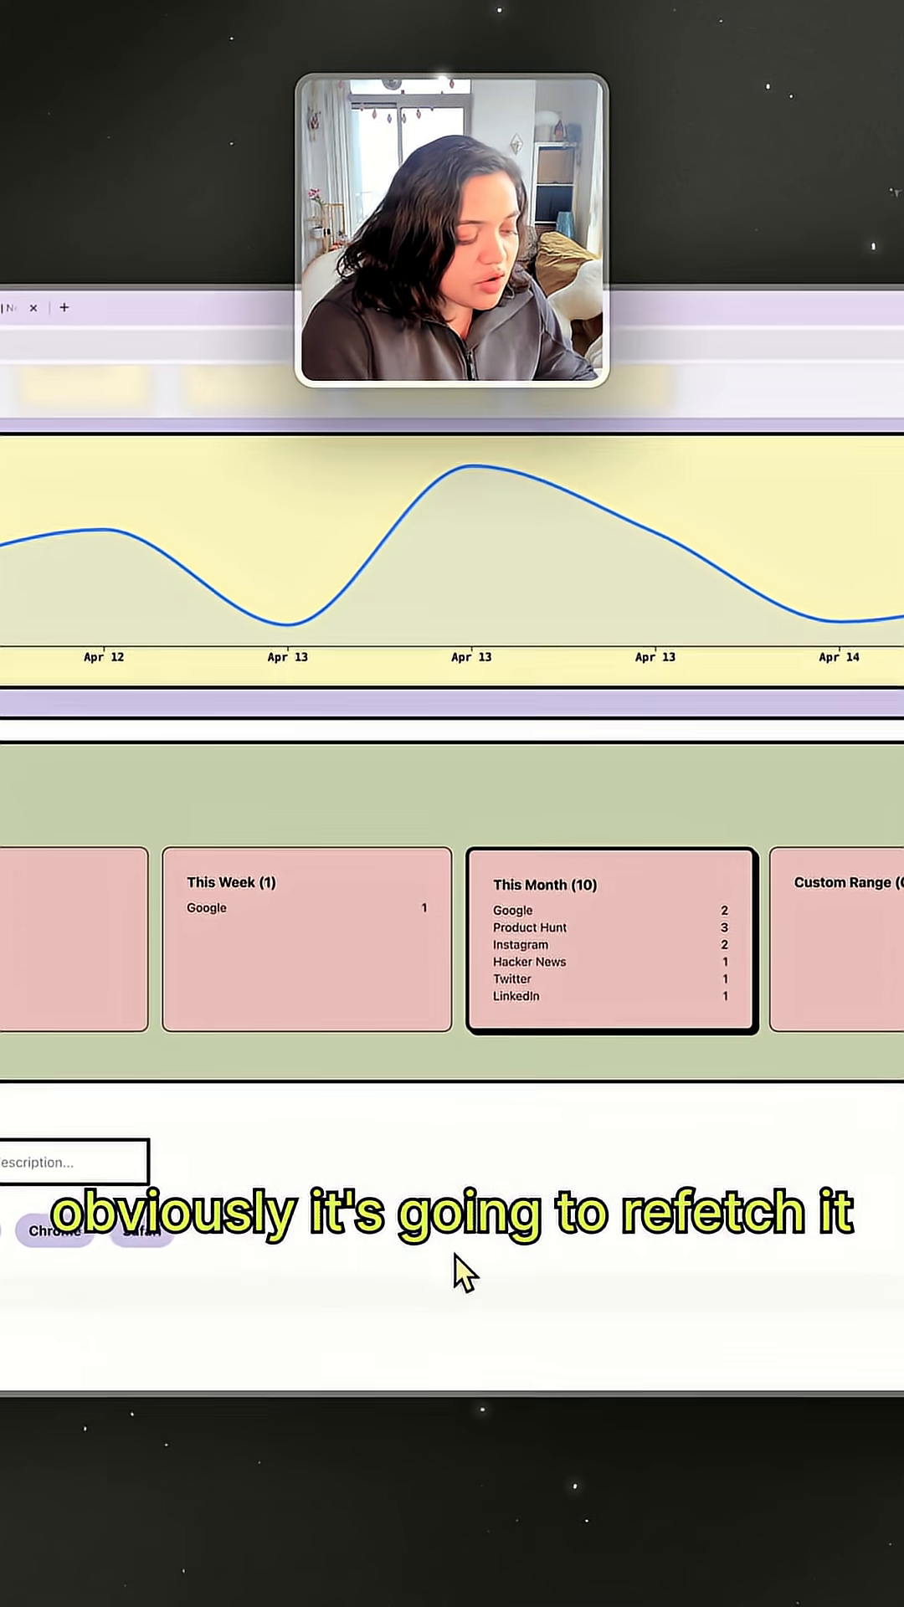
scroll(down, 3)
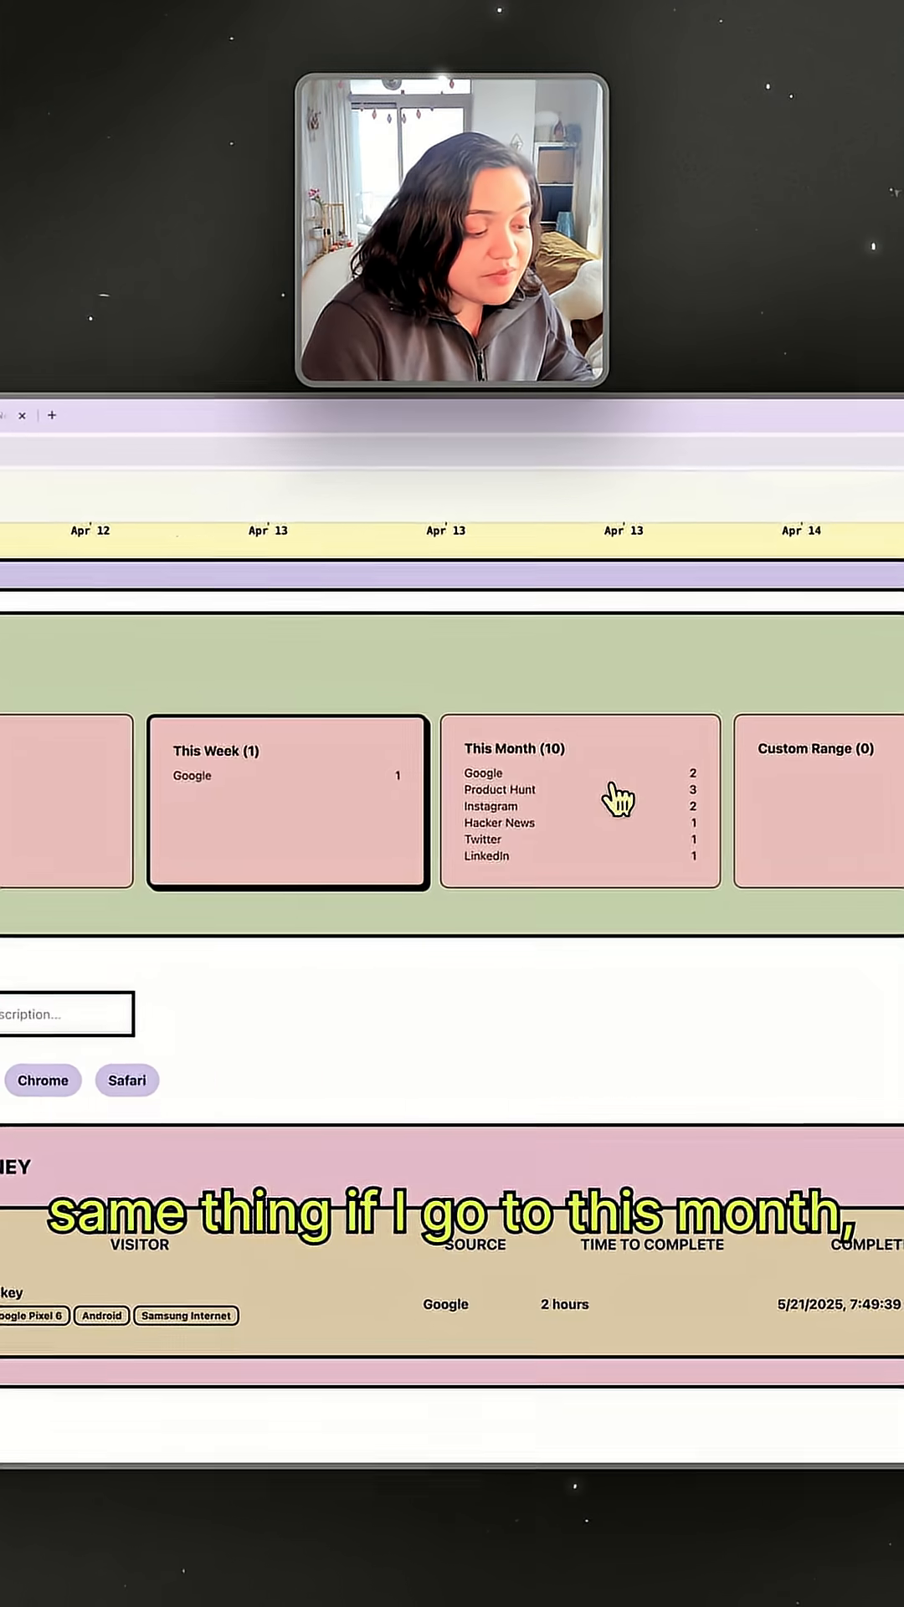
scroll(down, 3)
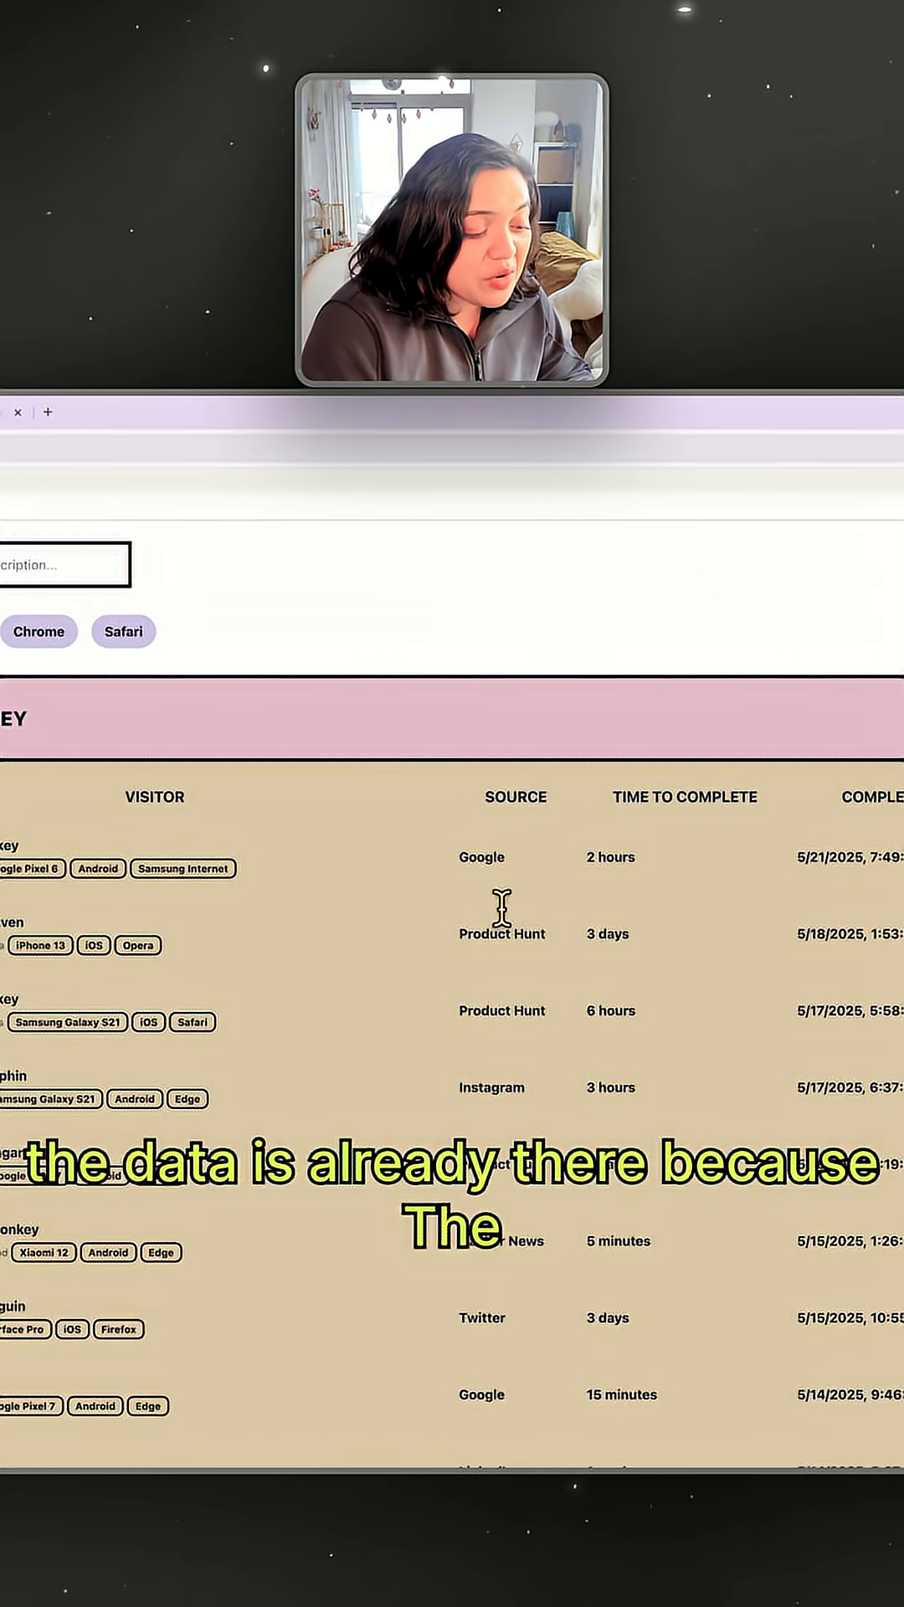